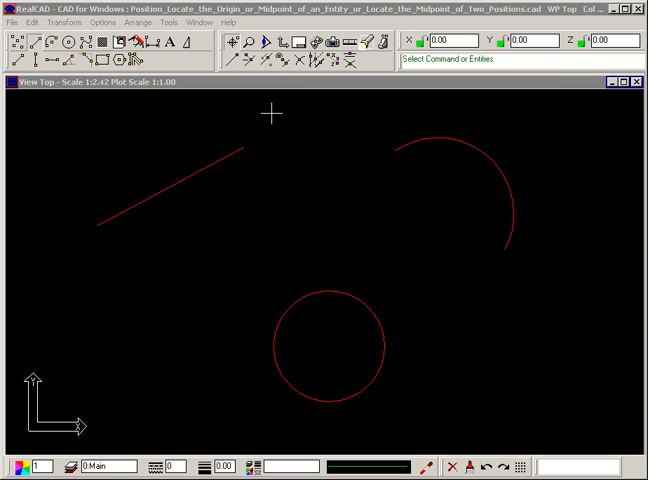
pyautogui.moveTo(233, 174)
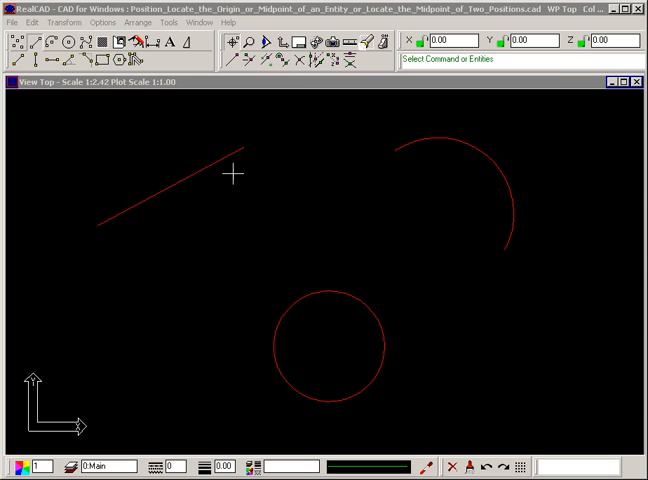
pyautogui.moveTo(350, 362)
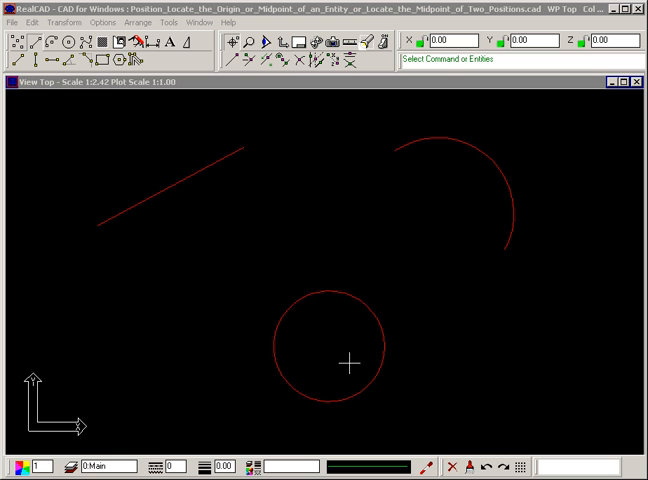
pyautogui.moveTo(507, 172)
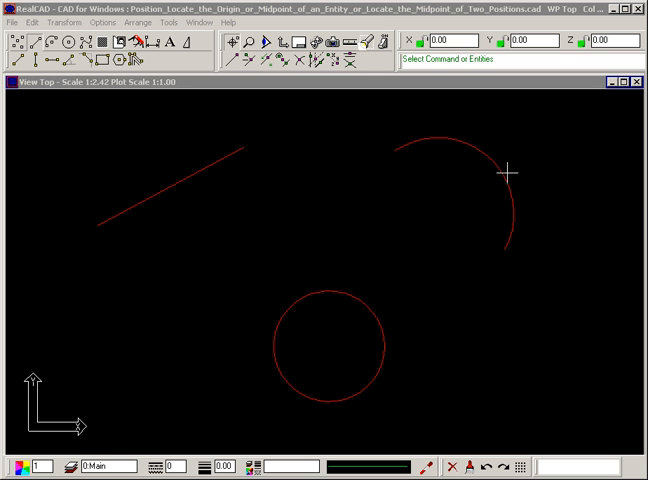
# Start the Insert Line command using the simple two-point line option
pyautogui.click(13, 54)
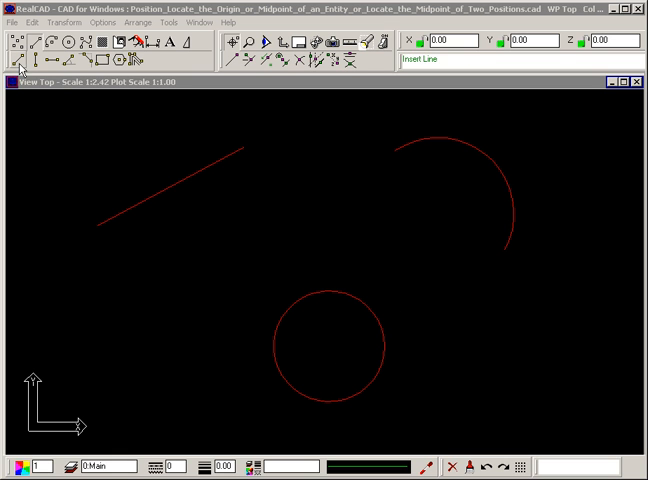
pyautogui.click(18, 49)
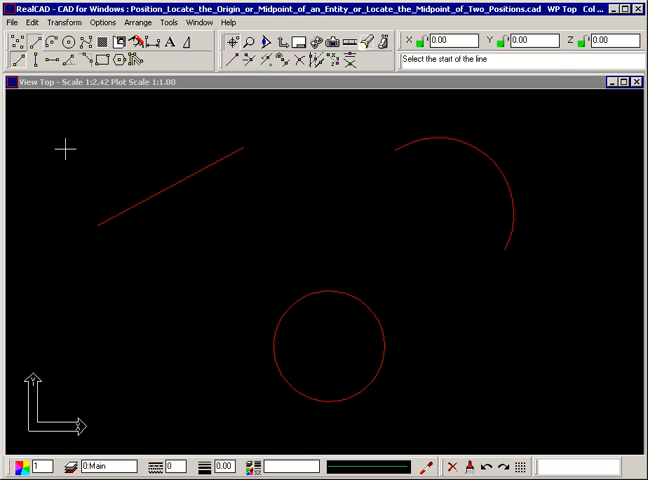
pyautogui.moveTo(281, 67)
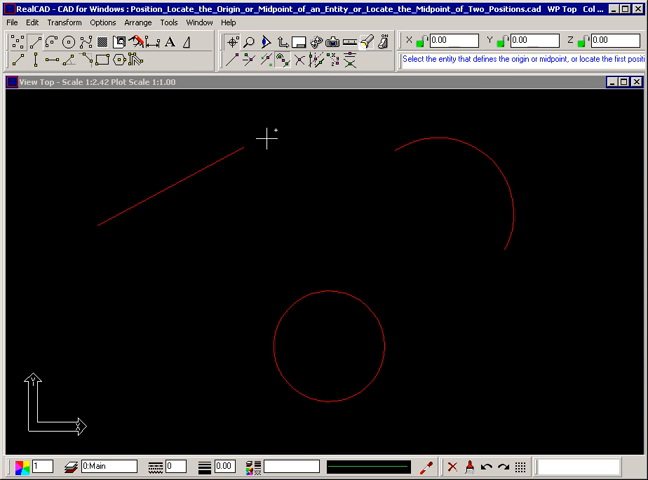
pyautogui.moveTo(272, 167)
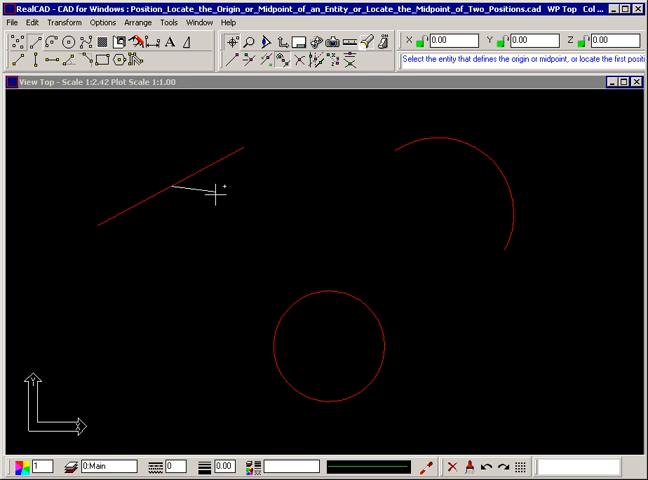
pyautogui.moveTo(222, 220)
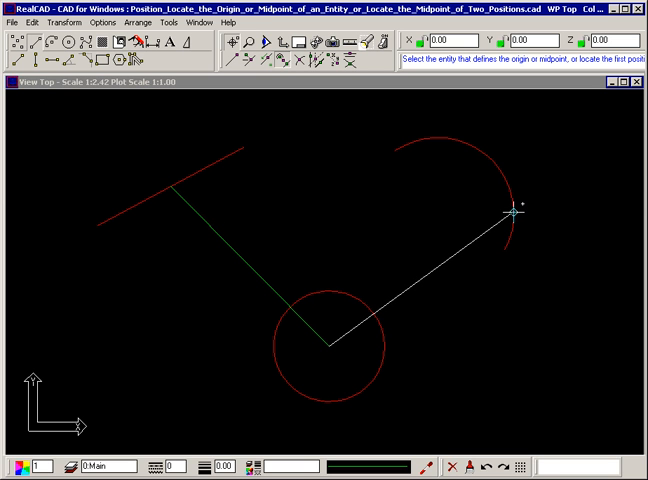
pyautogui.moveTo(421, 204)
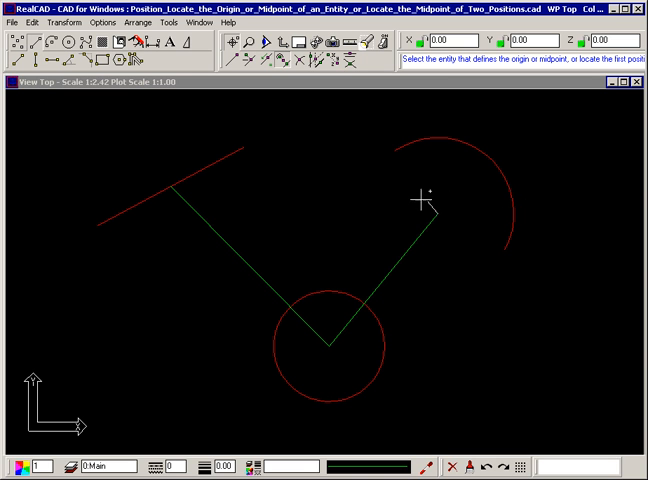
pyautogui.moveTo(347, 158)
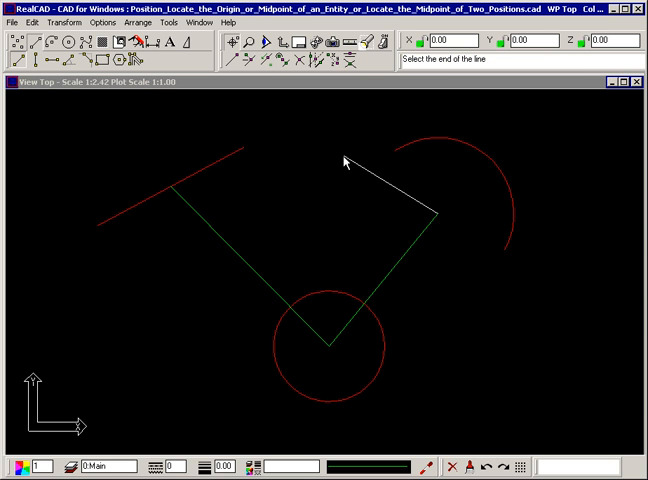
pyautogui.moveTo(323, 152)
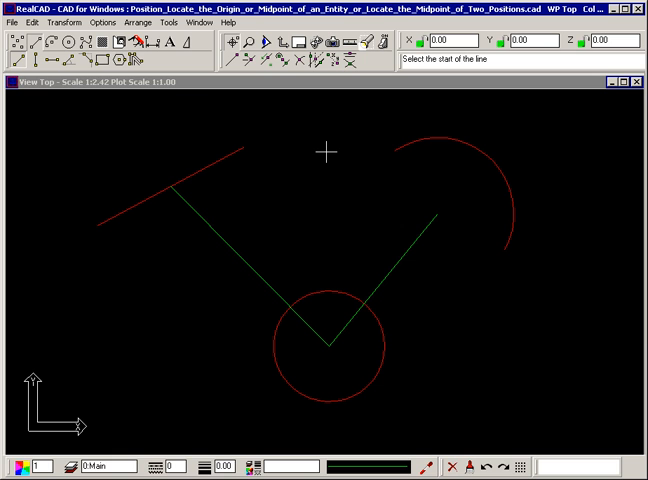
pyautogui.moveTo(434, 220)
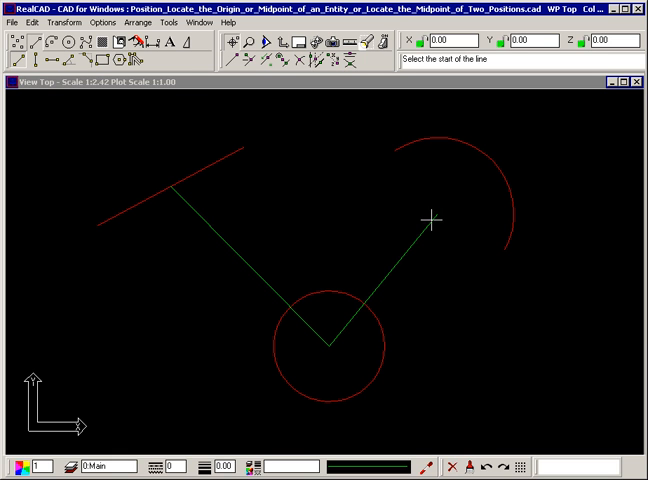
pyautogui.moveTo(294, 169)
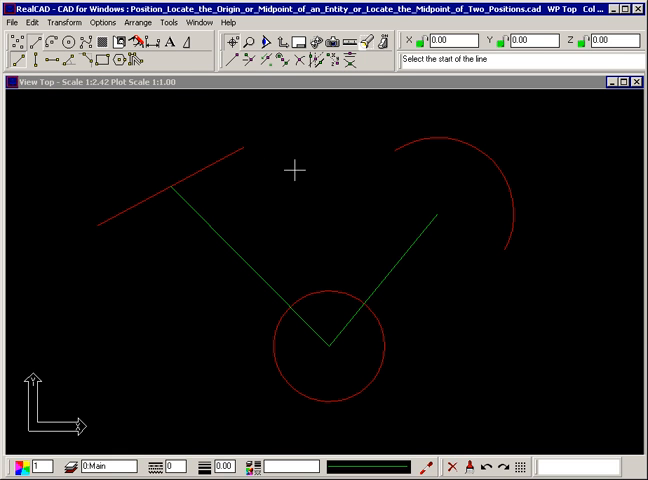
pyautogui.moveTo(245, 148)
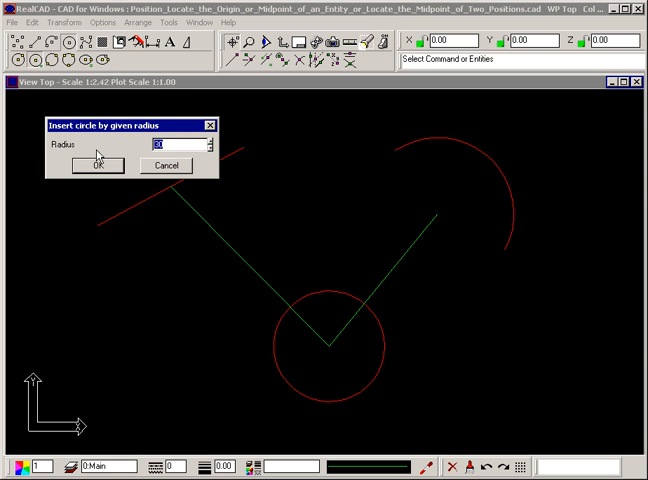
# Place a radius-30 circle midway between the red line's upper end and the arc centre
pyautogui.click(96, 165)
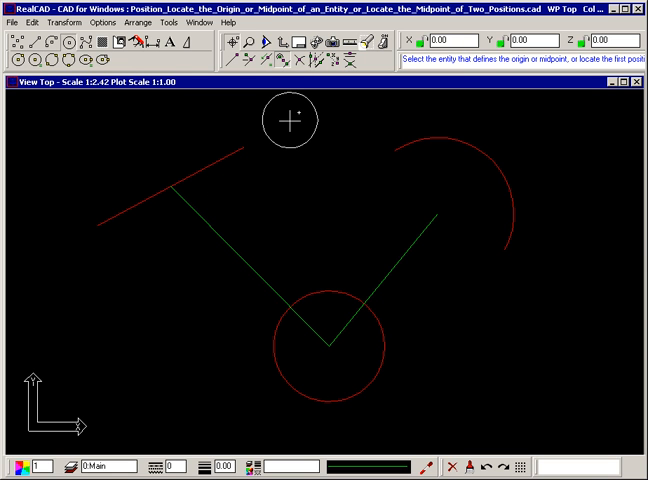
pyautogui.moveTo(340, 158)
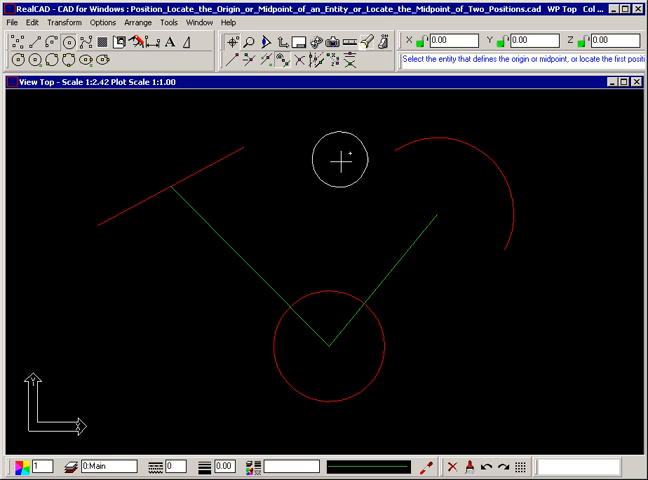
pyautogui.moveTo(440, 213)
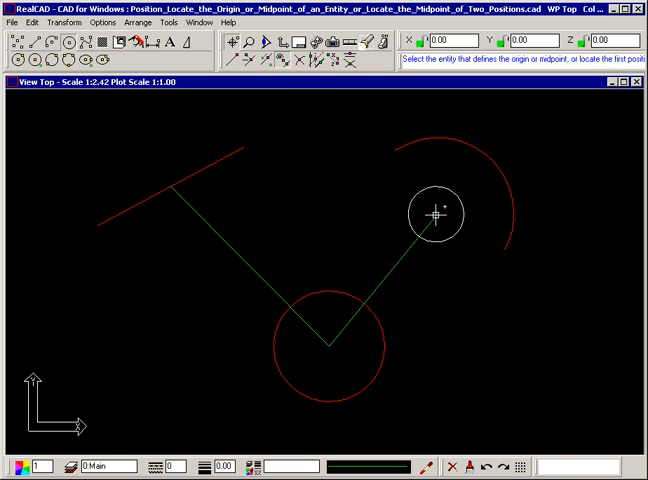
pyautogui.click(440, 215)
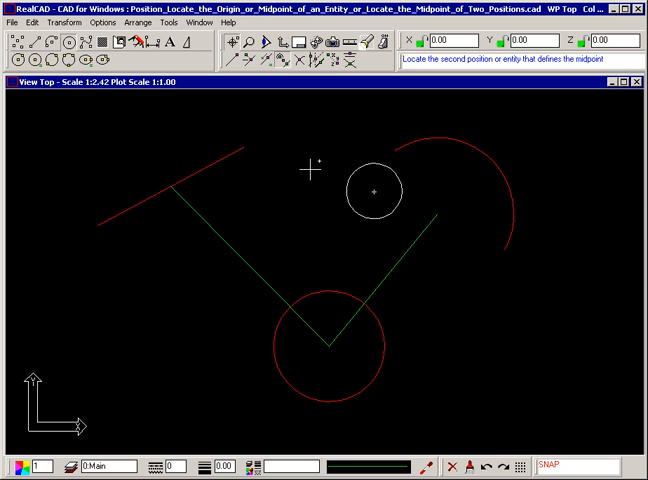
pyautogui.moveTo(248, 157)
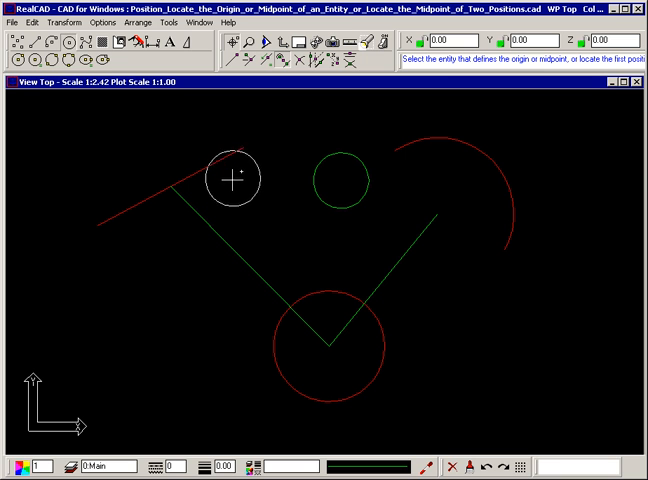
pyautogui.moveTo(152, 140)
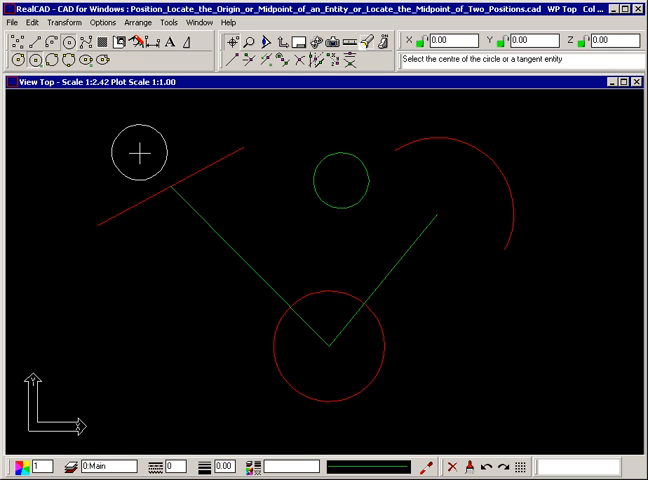
pyautogui.click(141, 152)
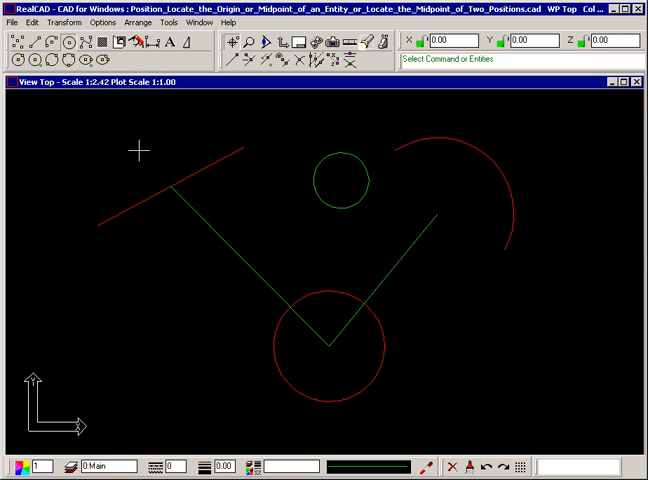